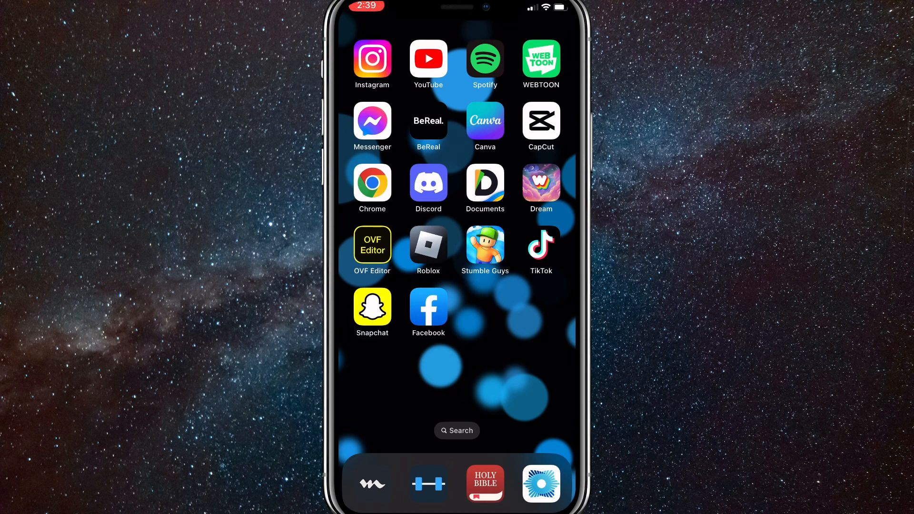
Step: Launch Instagram from the Home Screen so the home feed appears
{"action": "left_click", "coordinate": [372, 58]}
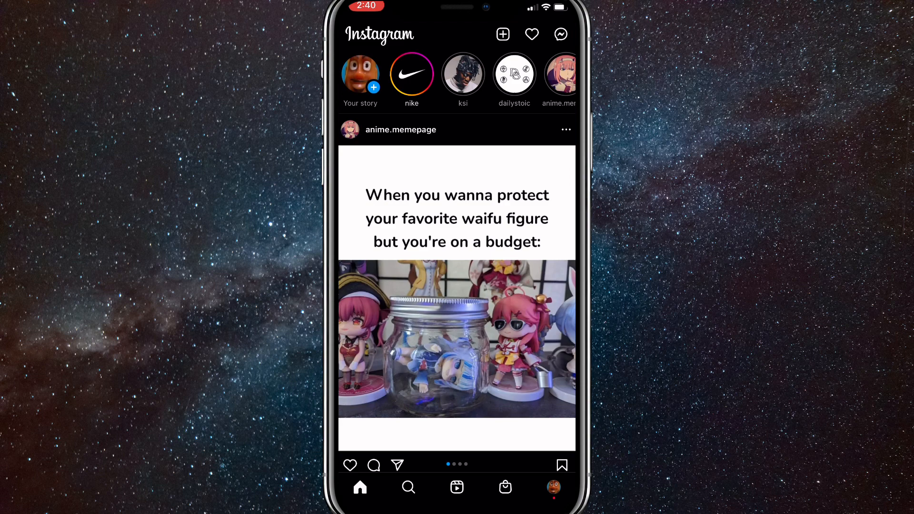
Step: Go to your own profile and bring up the account options menu
{"action": "left_click", "coordinate": [552, 486]}
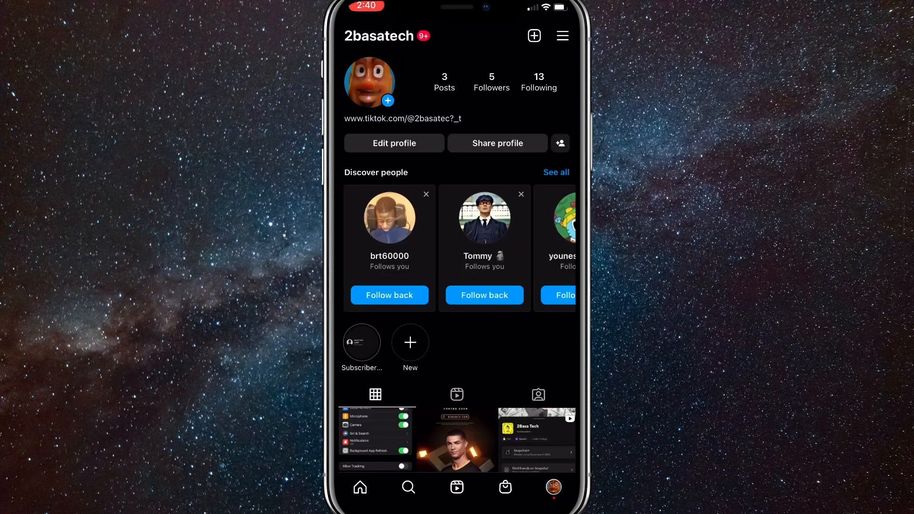
{"action": "left_click", "coordinate": [562, 36]}
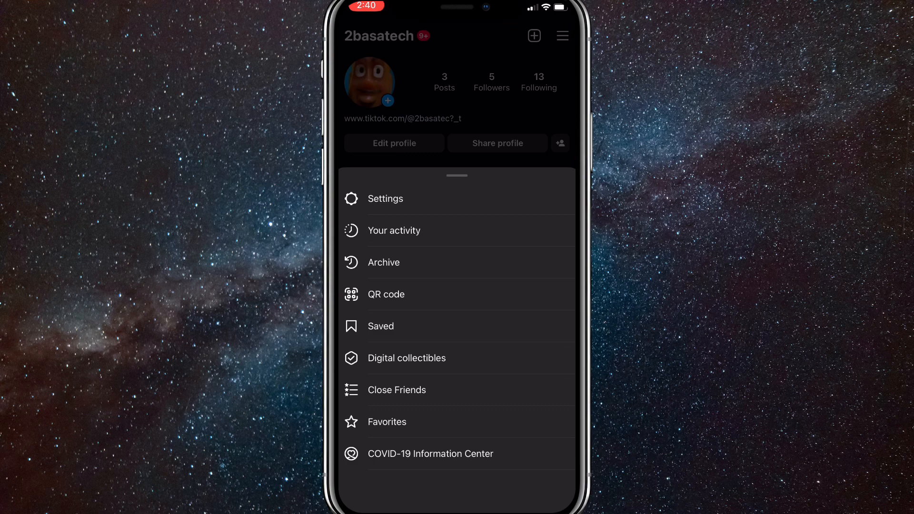
Step: Browse Settings and its Security page, then return to the profile page
{"action": "left_click", "coordinate": [385, 199]}
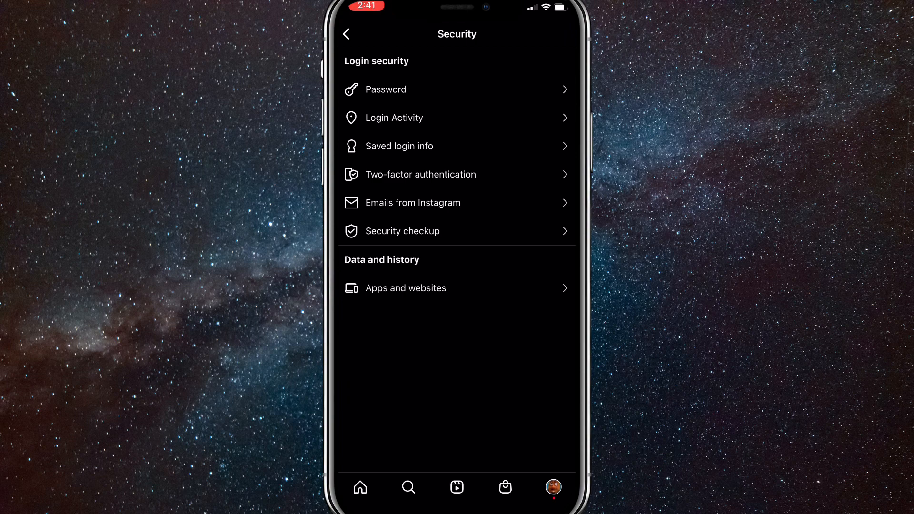
{"action": "left_click", "coordinate": [345, 34]}
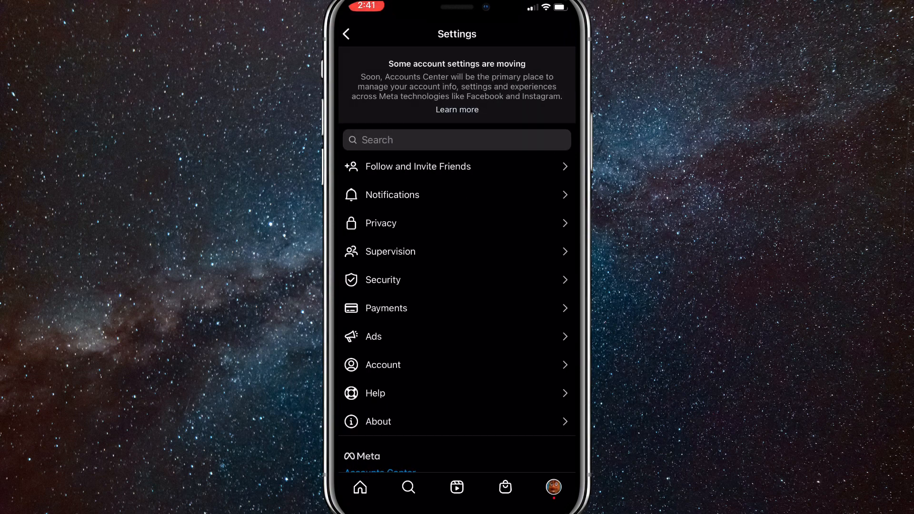
{"action": "left_click", "coordinate": [346, 35]}
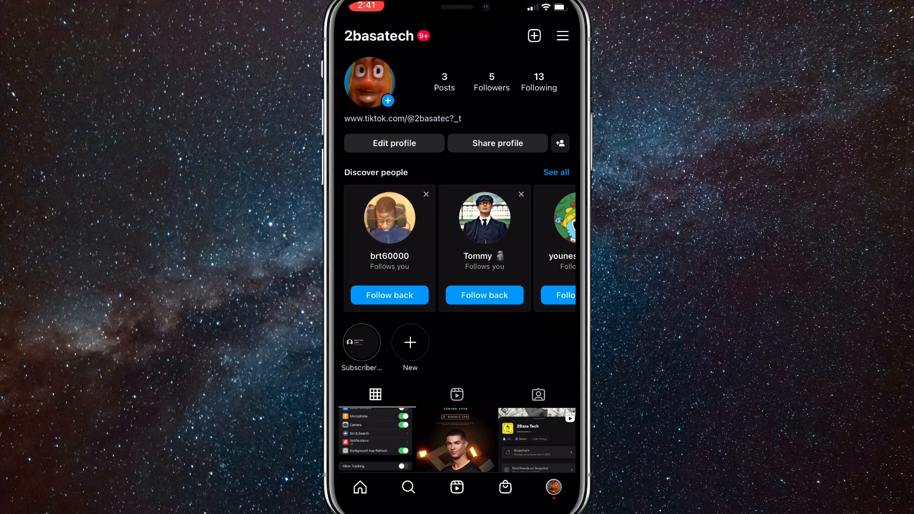
Step: From the account menu, go through Your activity to the Download your information page
{"action": "left_click", "coordinate": [561, 35]}
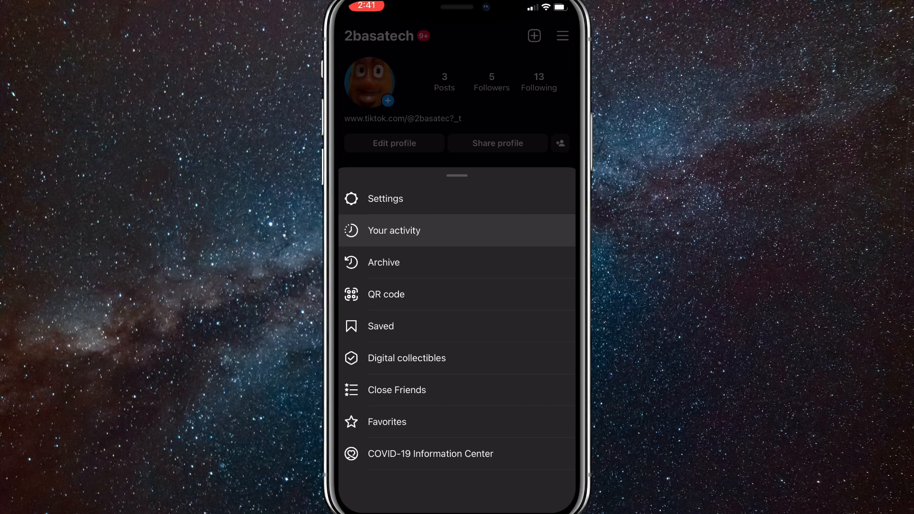
{"action": "left_click", "coordinate": [393, 230]}
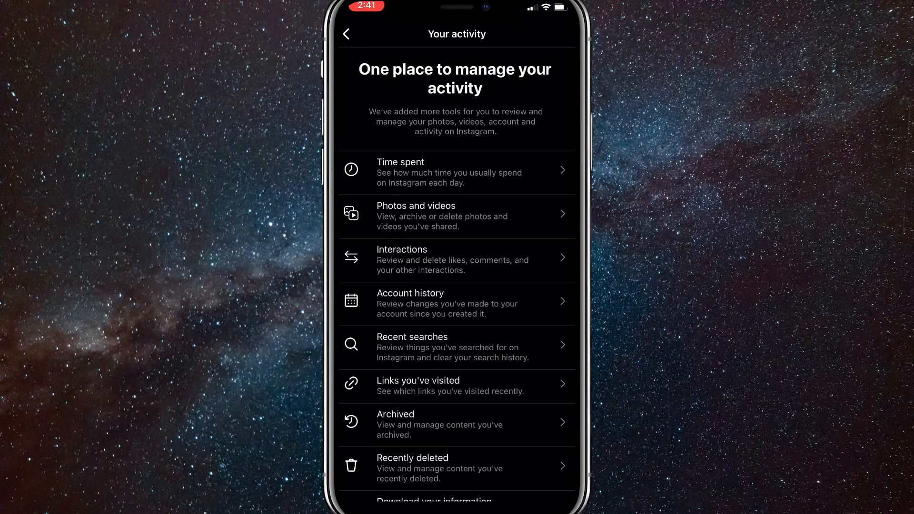
{"action": "scroll", "scroll_direction": "down", "scroll_amount": 3}
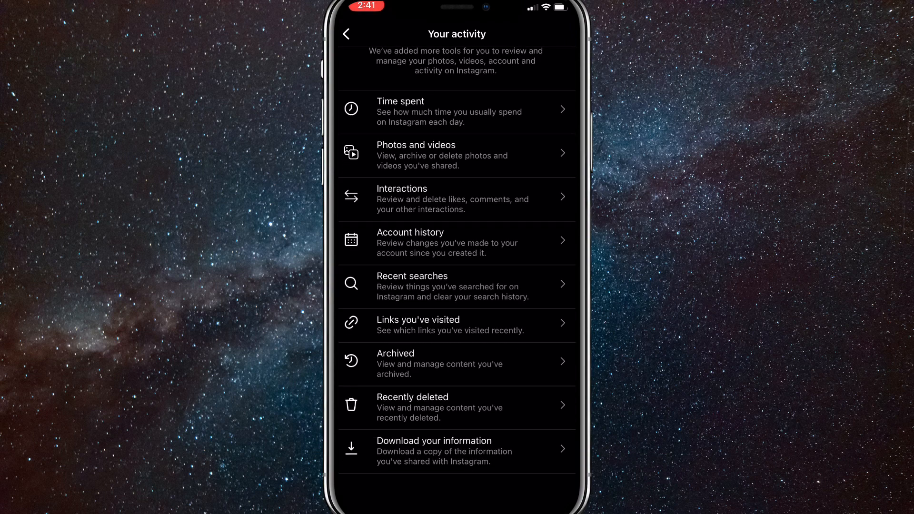
{"action": "scroll", "scroll_direction": "down", "scroll_amount": 3}
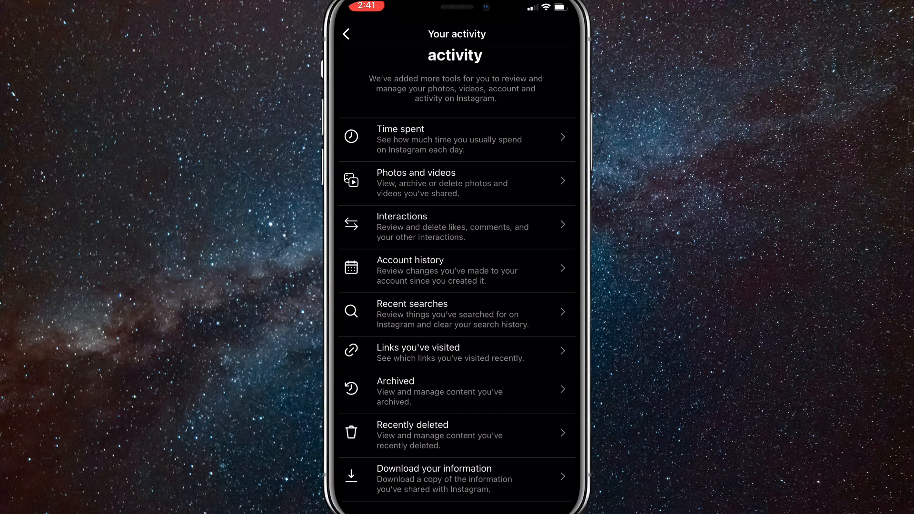
{"action": "left_click", "coordinate": [456, 479]}
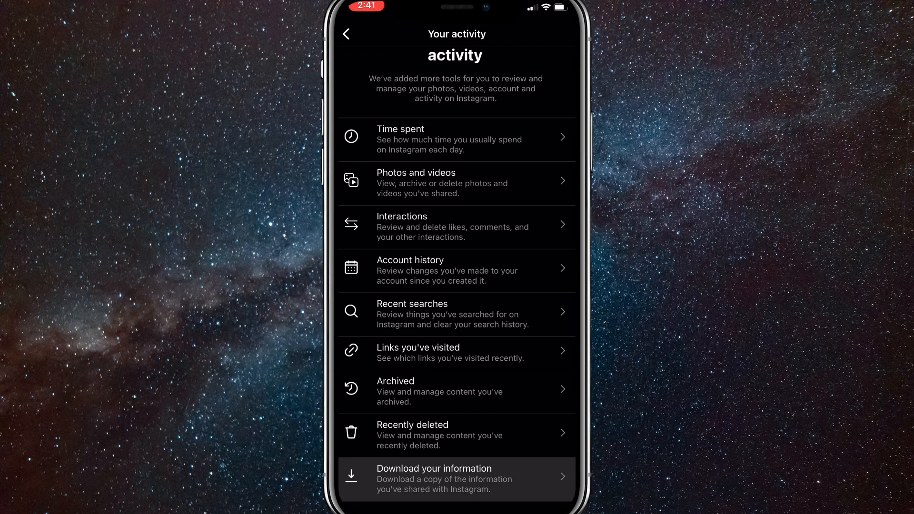
{"action": "scroll", "scroll_direction": "down", "scroll_amount": 3}
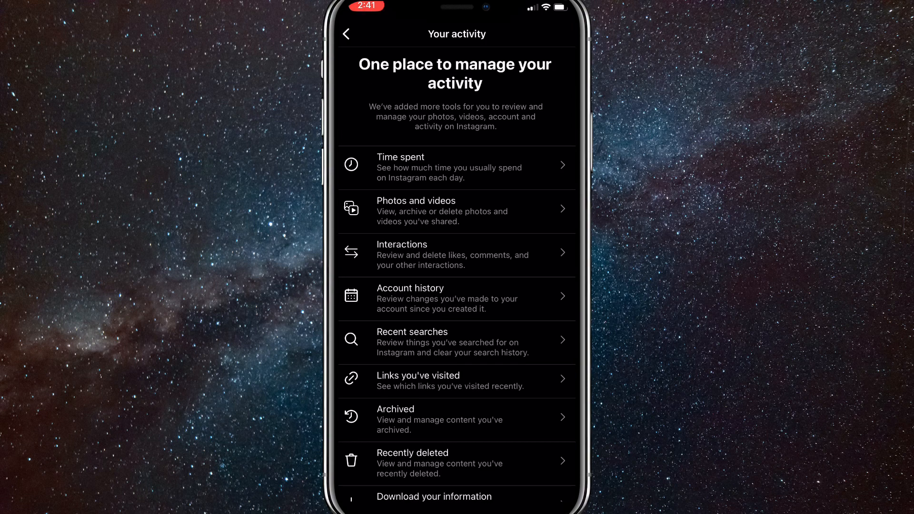
{"action": "left_click", "coordinate": [434, 496]}
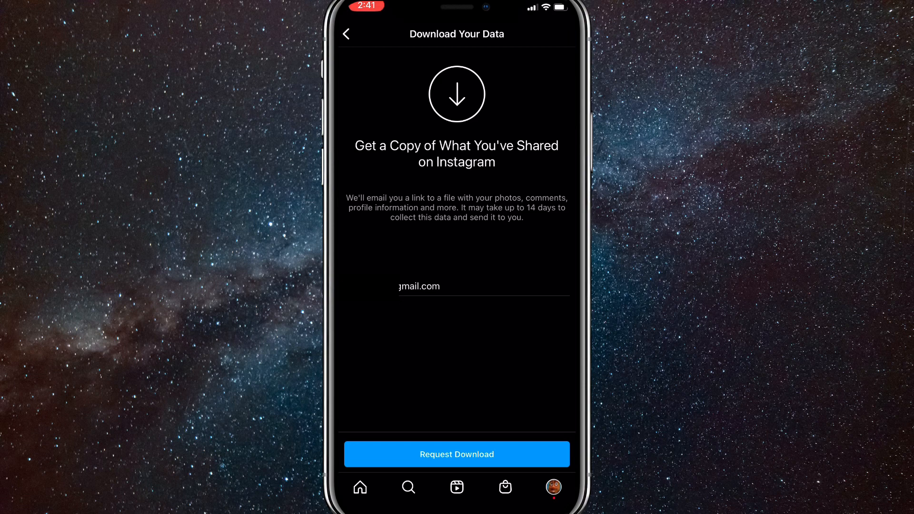
Step: Request the emailed data copy, reaching the password confirmation prompt
{"action": "left_click", "coordinate": [456, 454]}
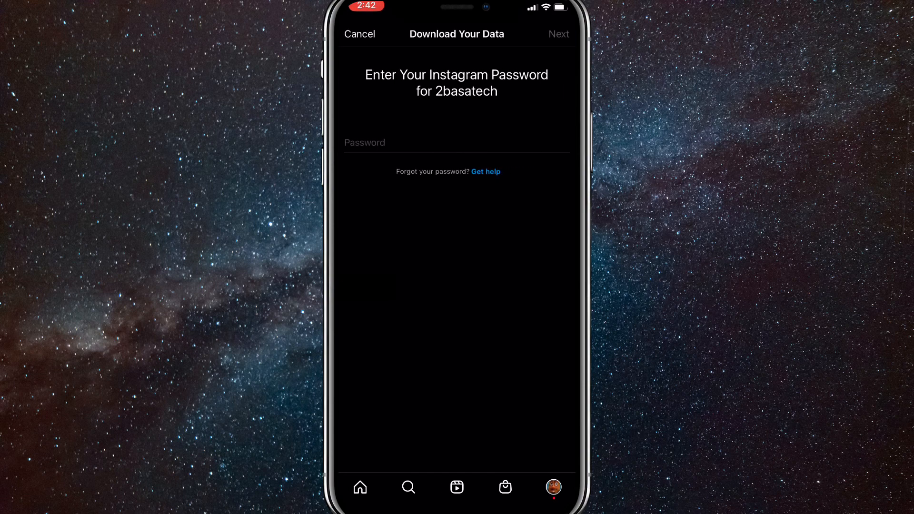